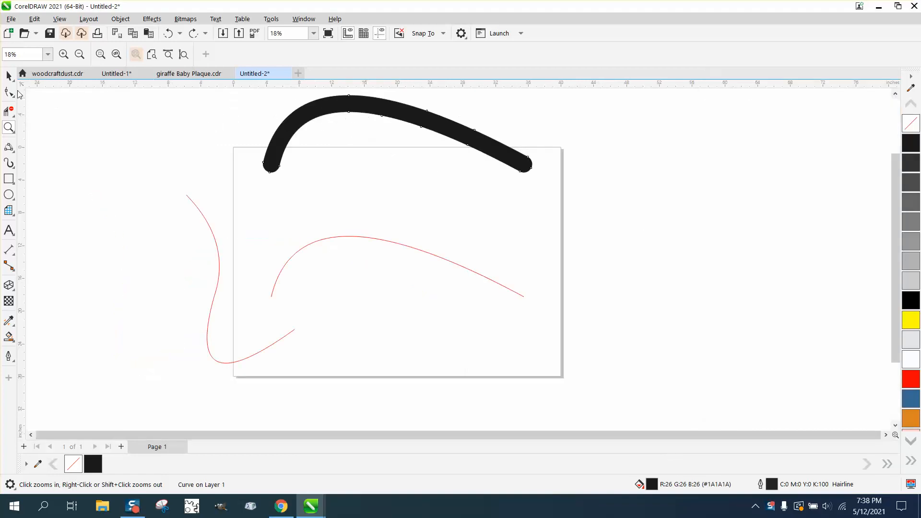
# Select the thin red arc beneath the thick black stroke with the Pick tool.
pyautogui.click(364, 142)
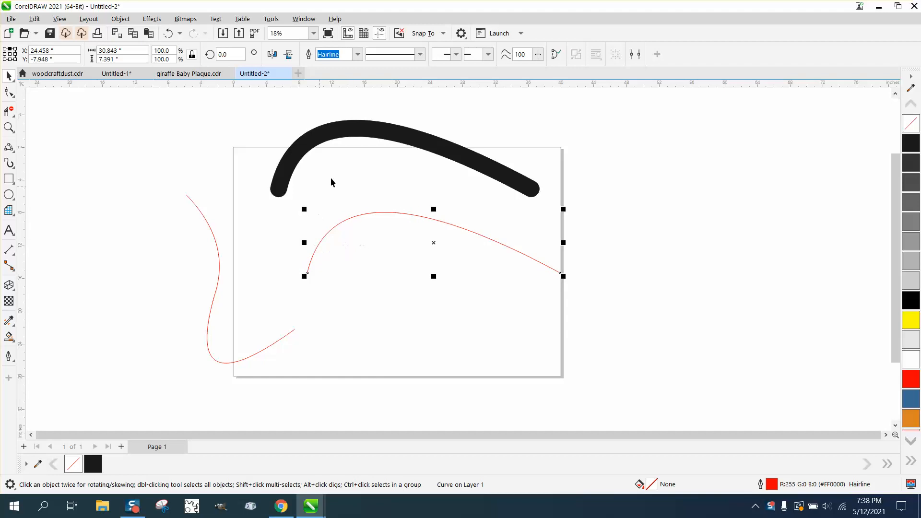
pyautogui.moveTo(372, 142)
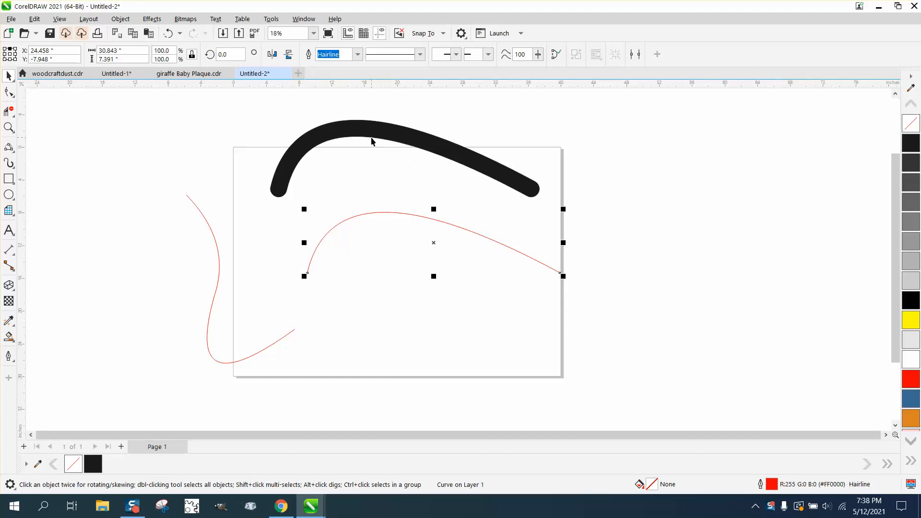
pyautogui.moveTo(152, 19)
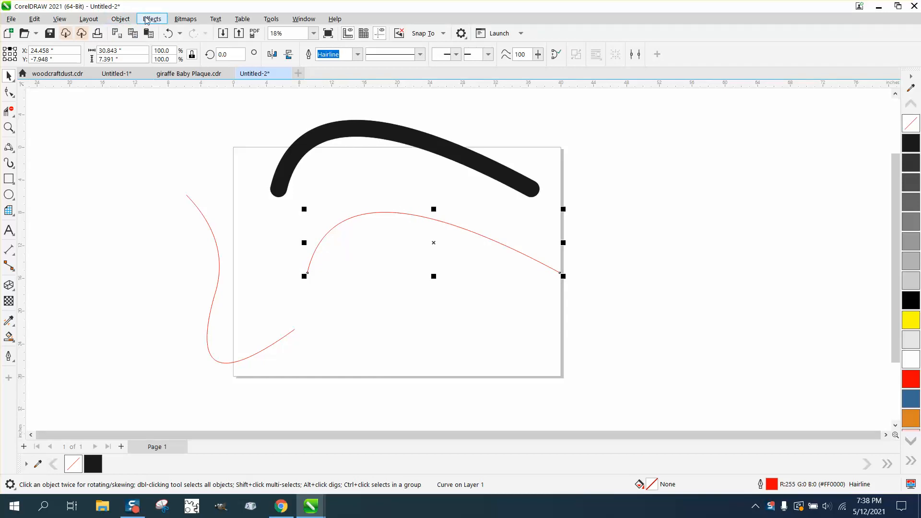
# Apply an Outside contour to the red arc with 1 step and 1.0" offset.
pyautogui.click(151, 18)
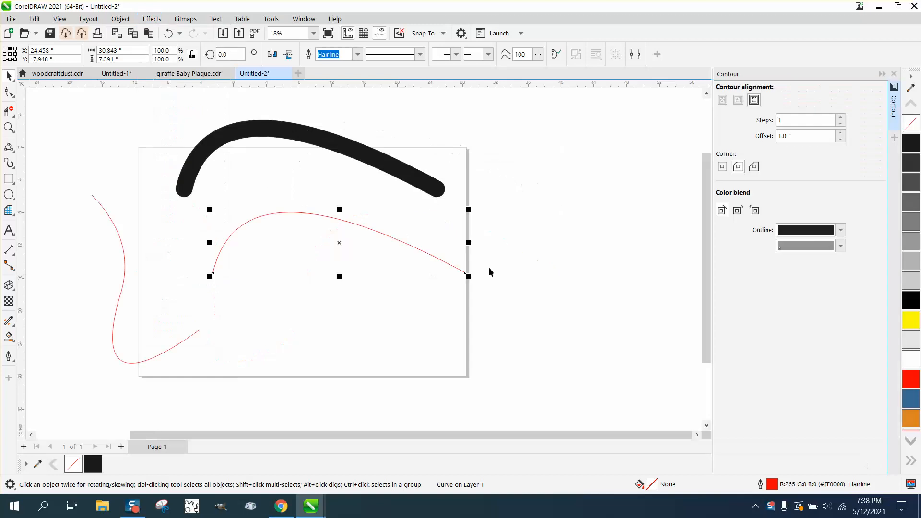
pyautogui.click(737, 167)
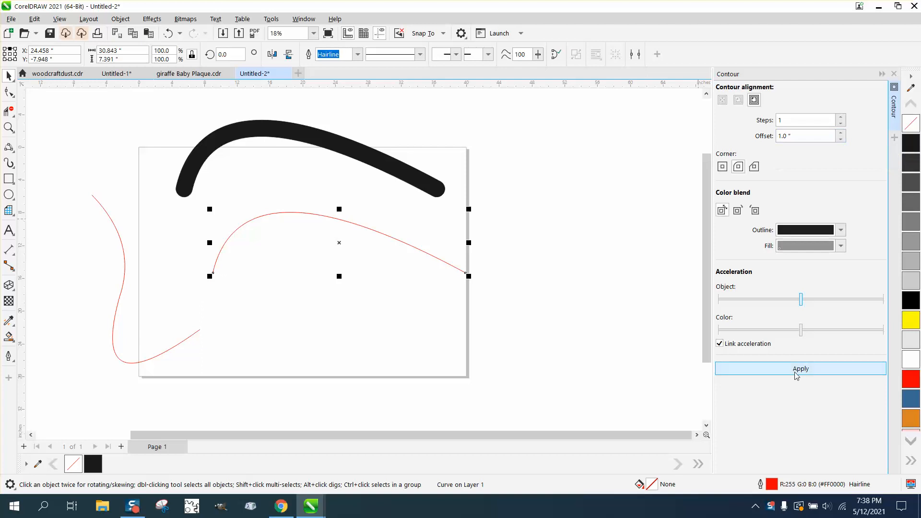
pyautogui.click(799, 369)
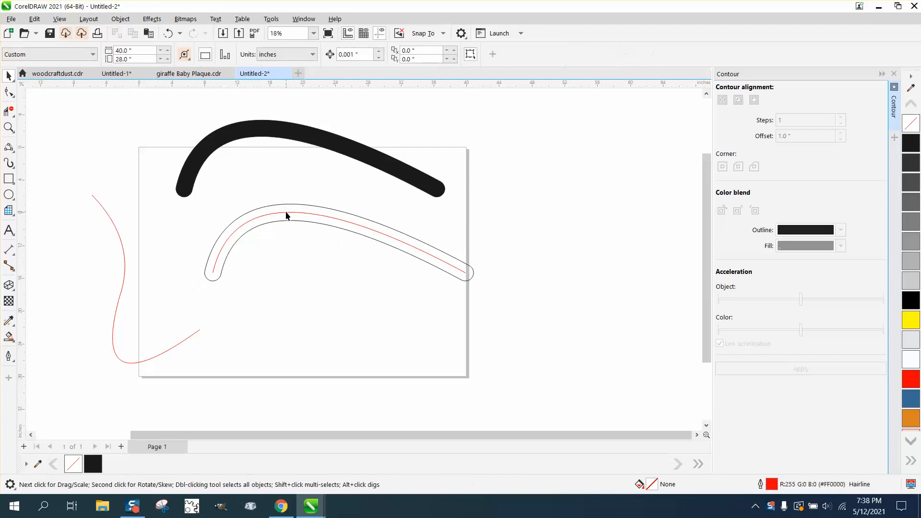
# Fill the separated contour shape black and bring up Outline Pen for the S-shaped red curve.
pyautogui.click(287, 215)
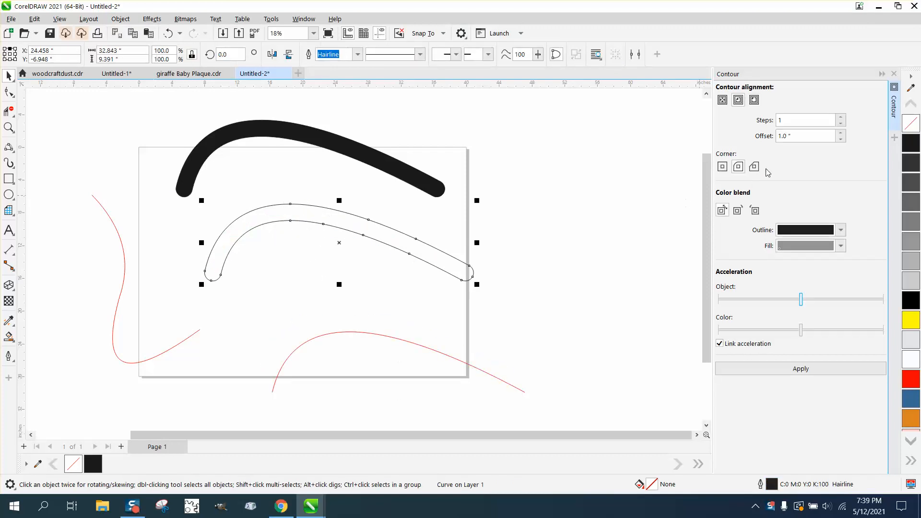
pyautogui.moveTo(915, 145)
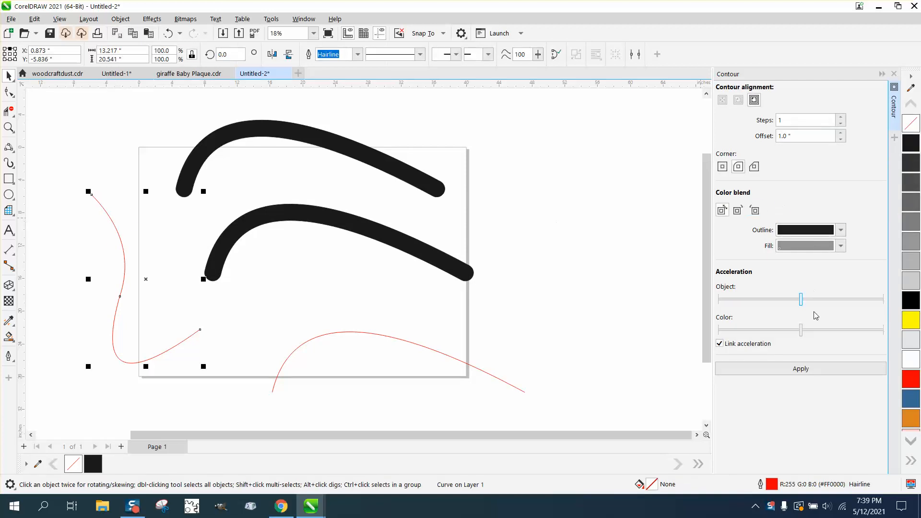
pyautogui.click(800, 369)
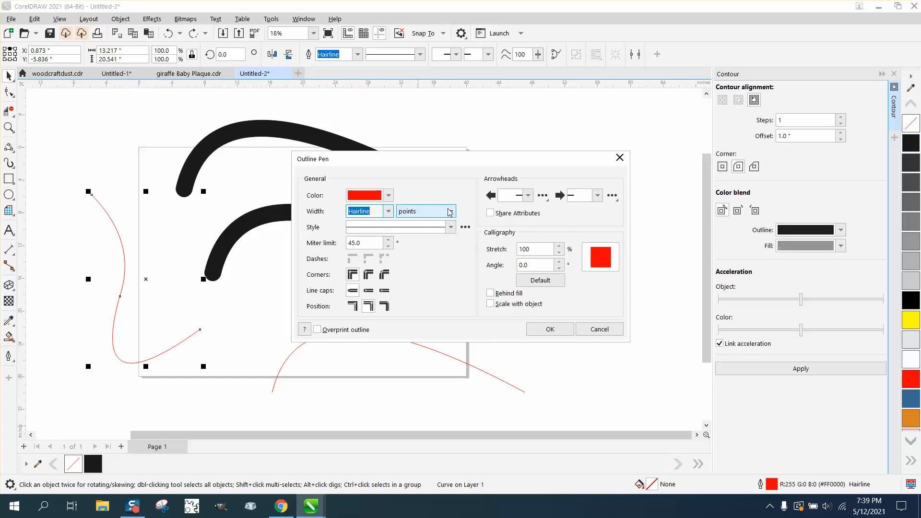
# Set the S-curve's outline width to 2 inches and confirm the Outline Pen settings.
pyautogui.click(448, 211)
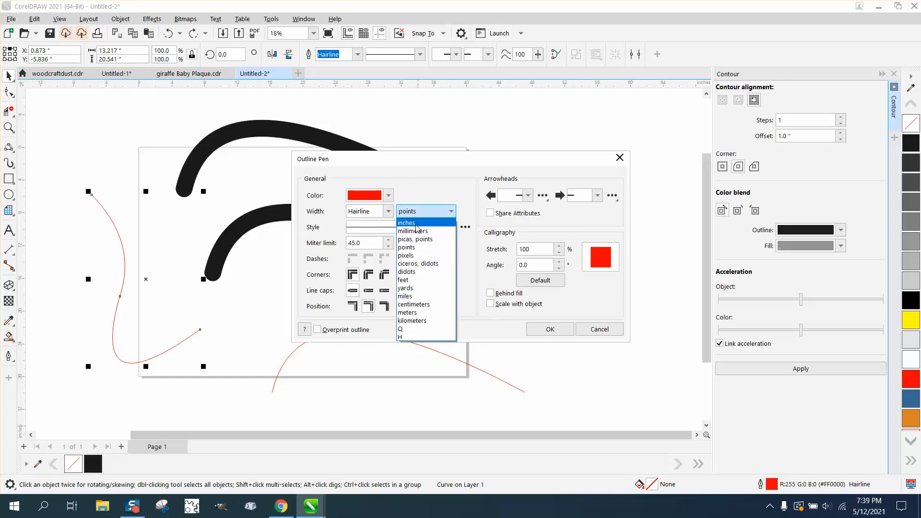
pyautogui.click(407, 222)
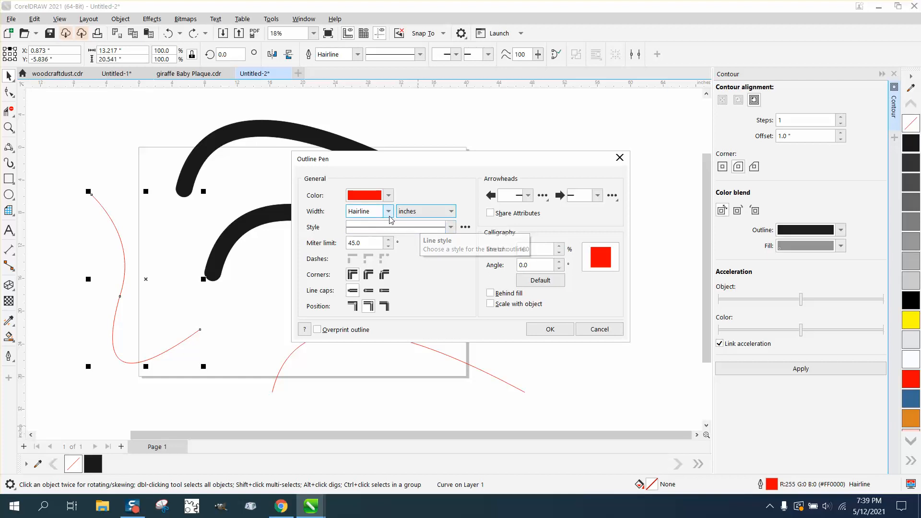
pyautogui.click(388, 211)
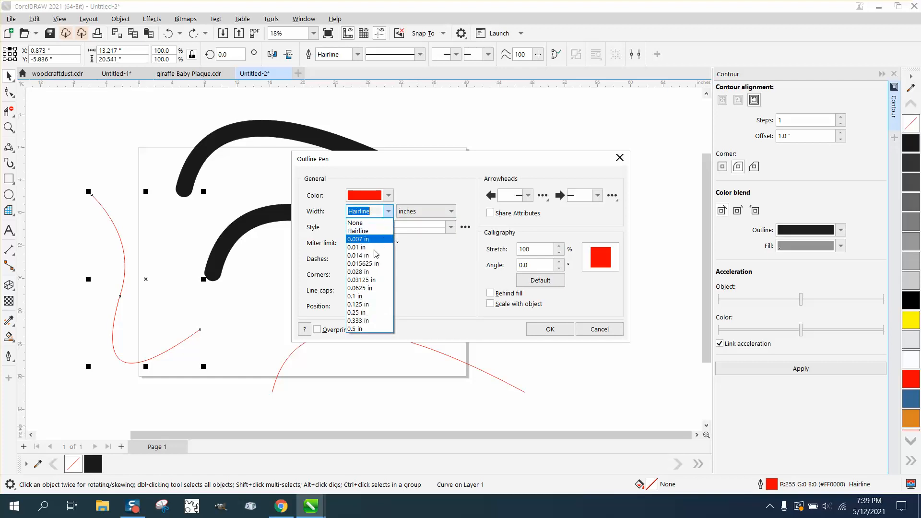
pyautogui.moveTo(358, 222)
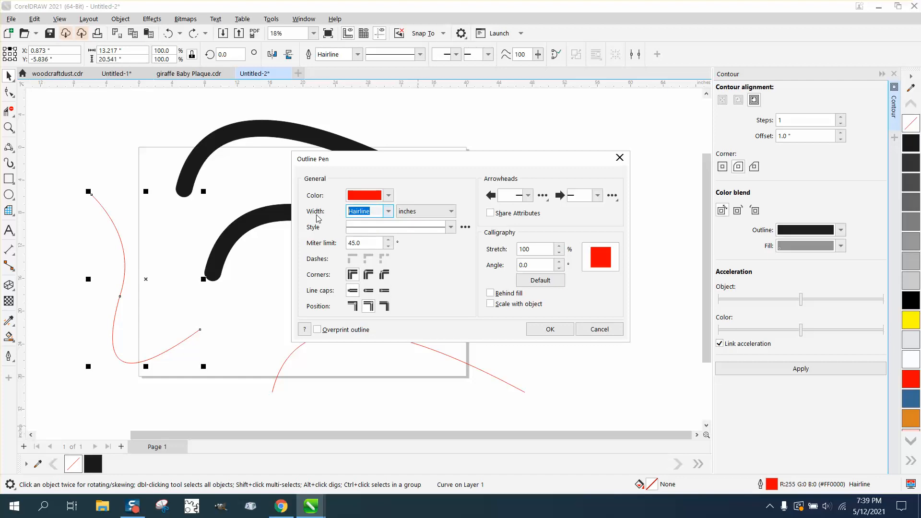
pyautogui.write('2')
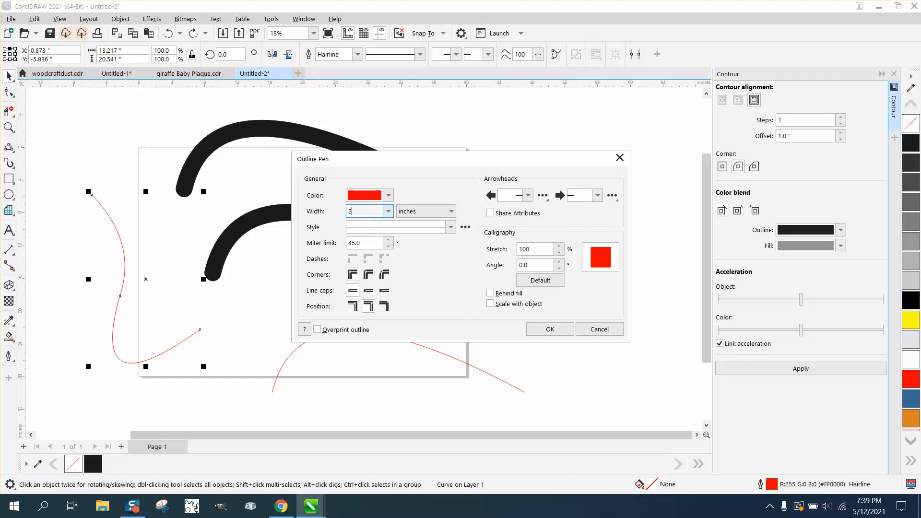
pyautogui.click(550, 329)
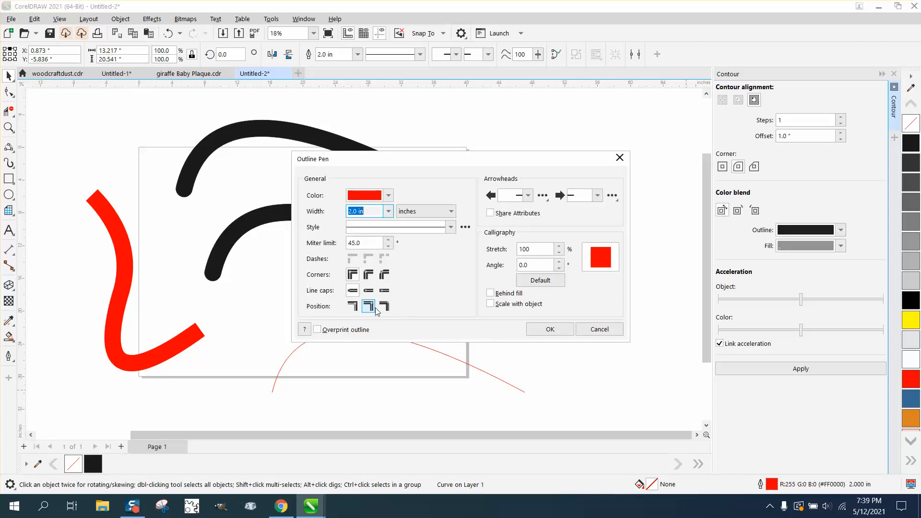
pyautogui.moveTo(369, 289)
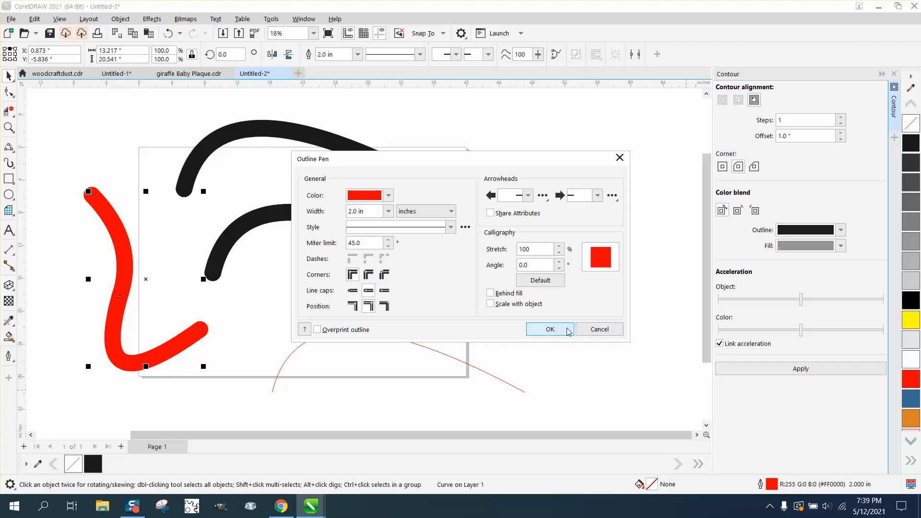
pyautogui.click(550, 329)
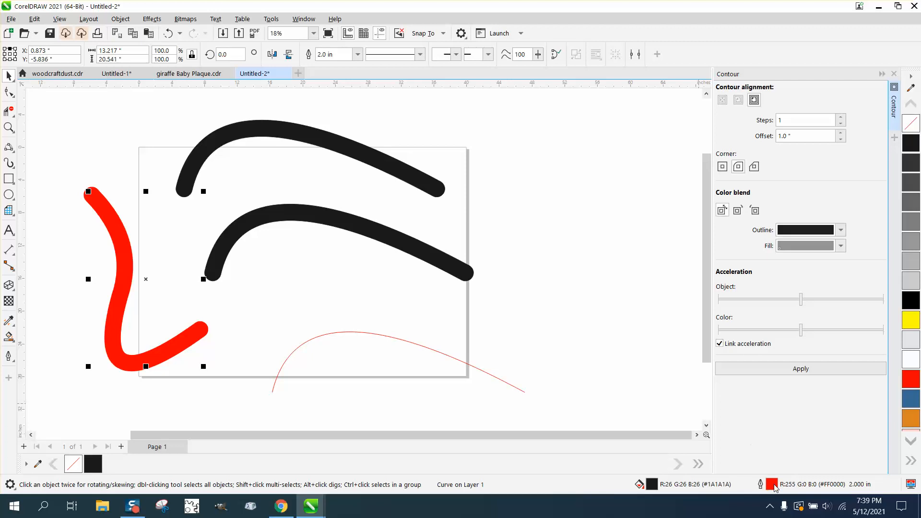
# Set the thick S-shaped stroke's outline colour to black from the palette.
pyautogui.click(390, 195)
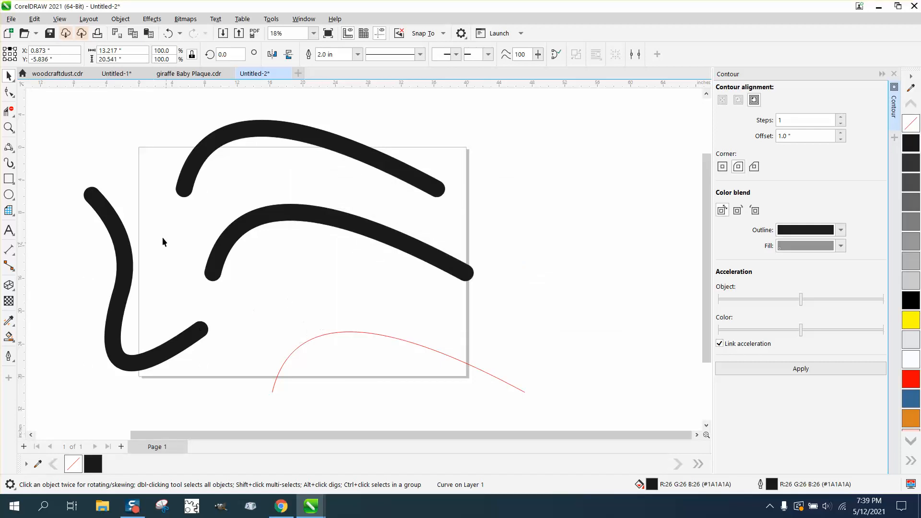
pyautogui.moveTo(331, 223)
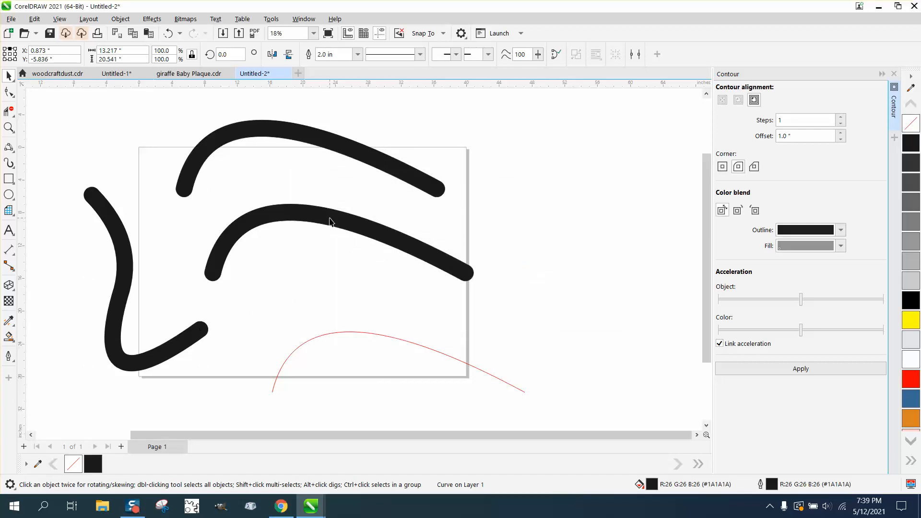